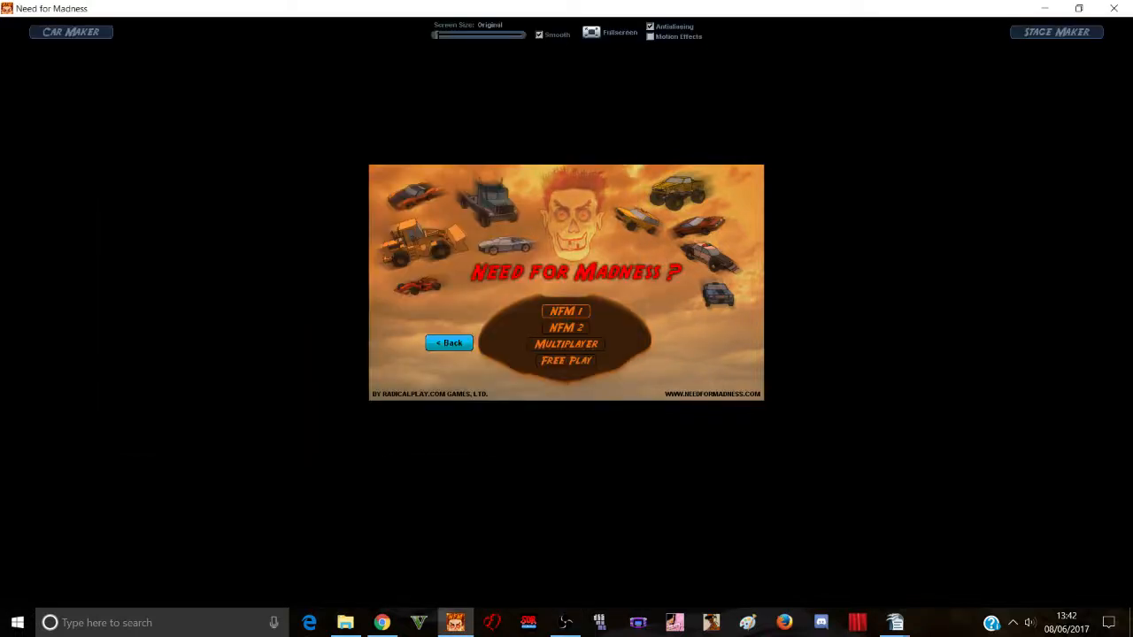
mouse_move(565, 311)
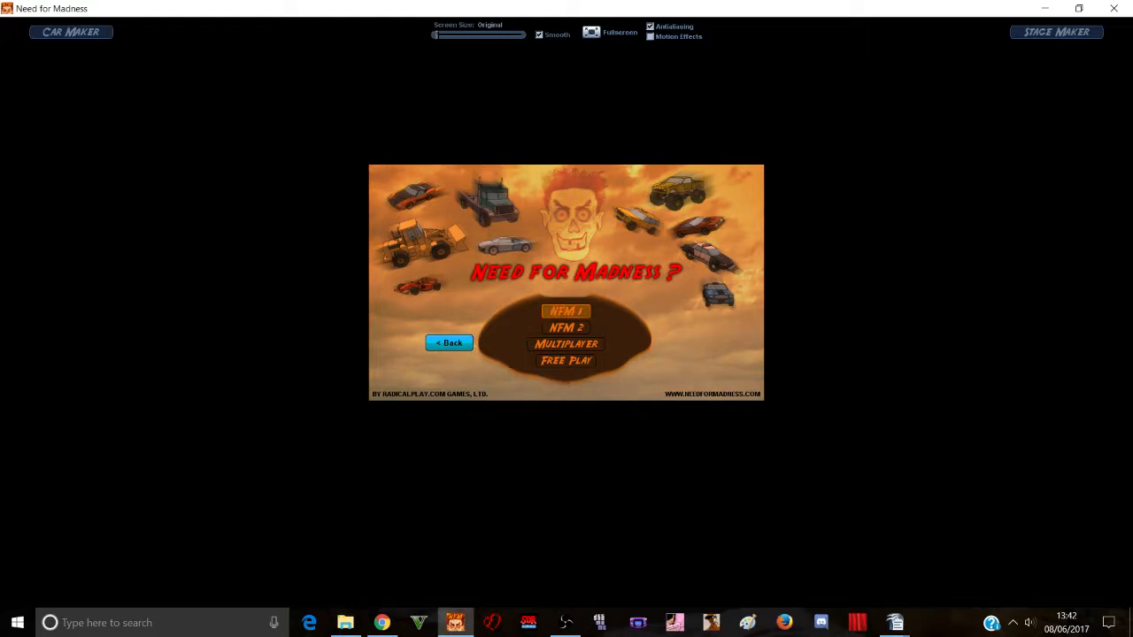
Choose NFM 1, pick a car, and select Stage 1: The Introductory Stage to load.
click(566, 311)
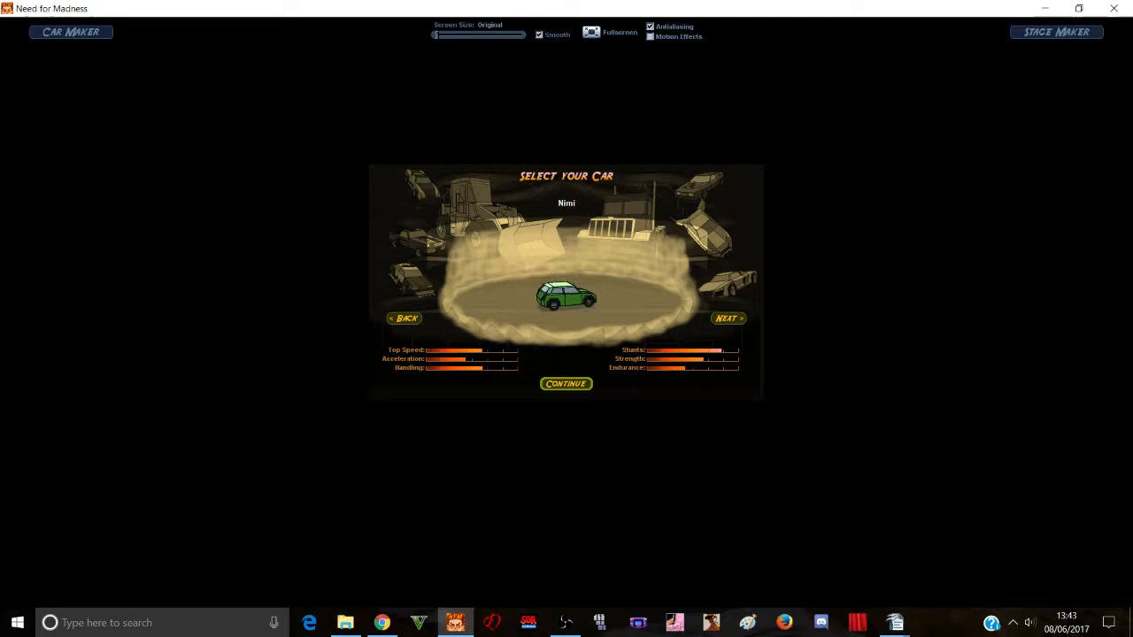
click(728, 319)
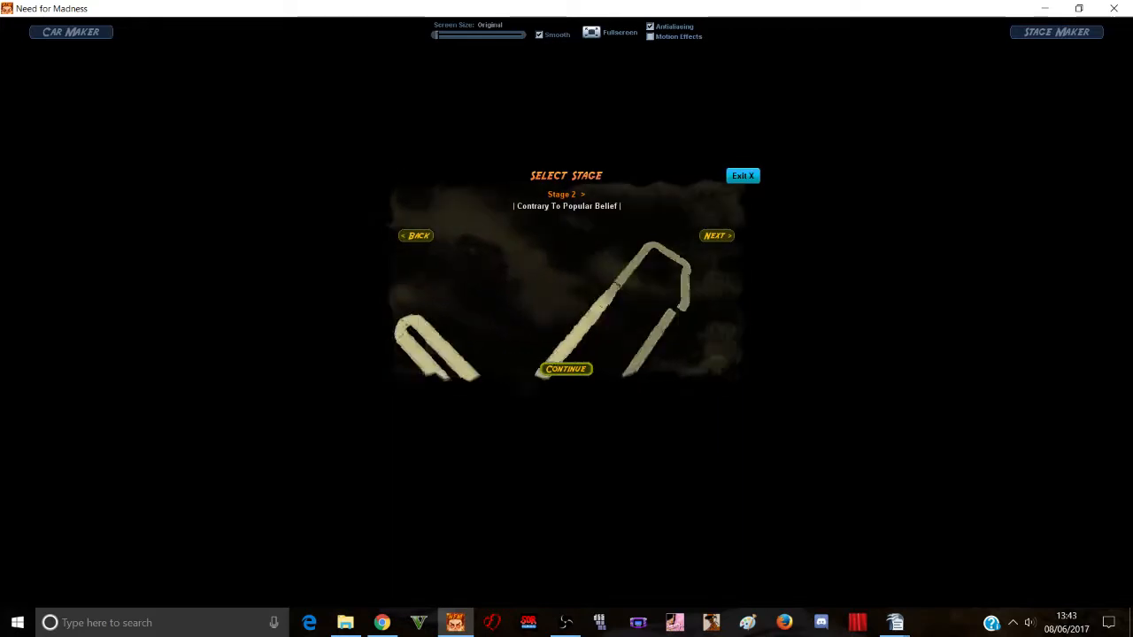
click(566, 369)
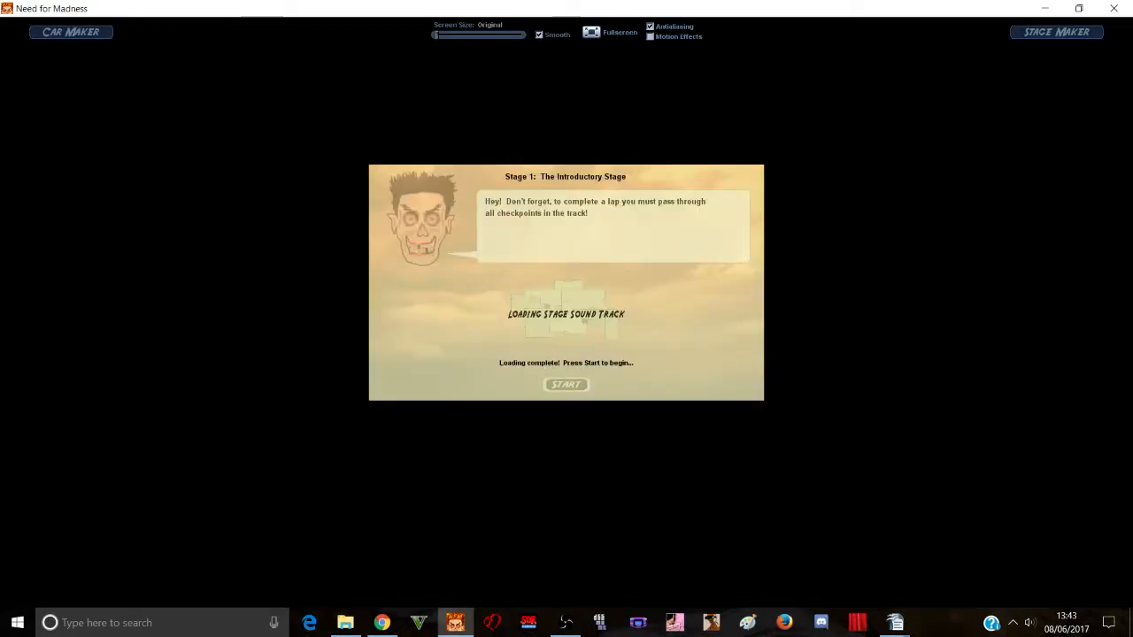
Start the Stage 1 race and win first place by wrecking the opponent cars.
click(565, 384)
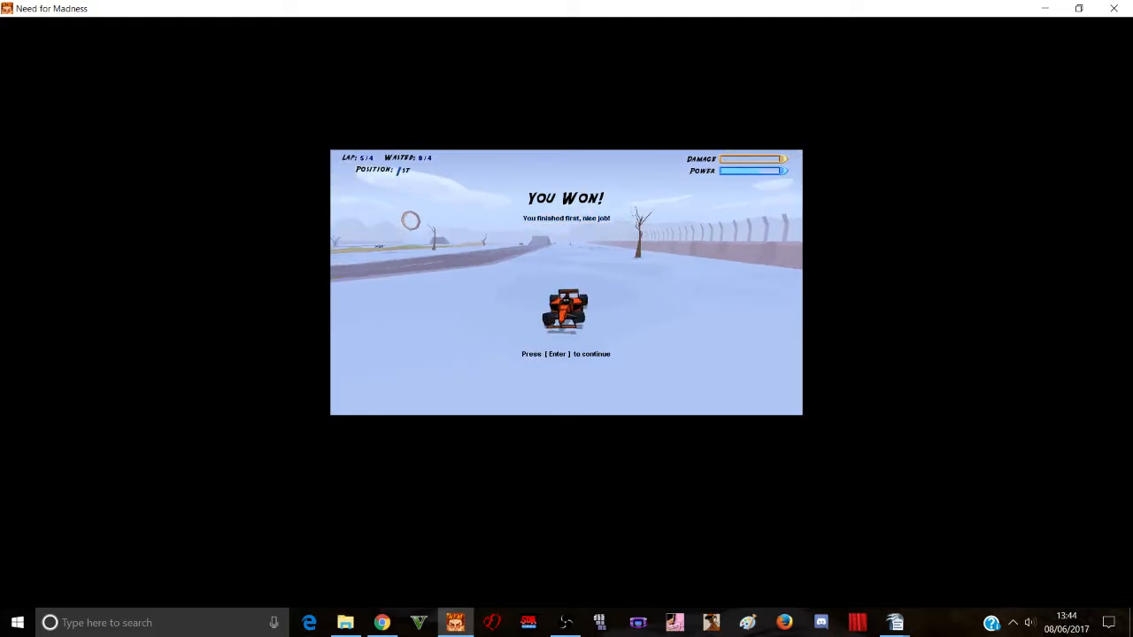
Continue past the You Won! screen, watch the Game Highlights replay, and return to car selection.
key(enter)
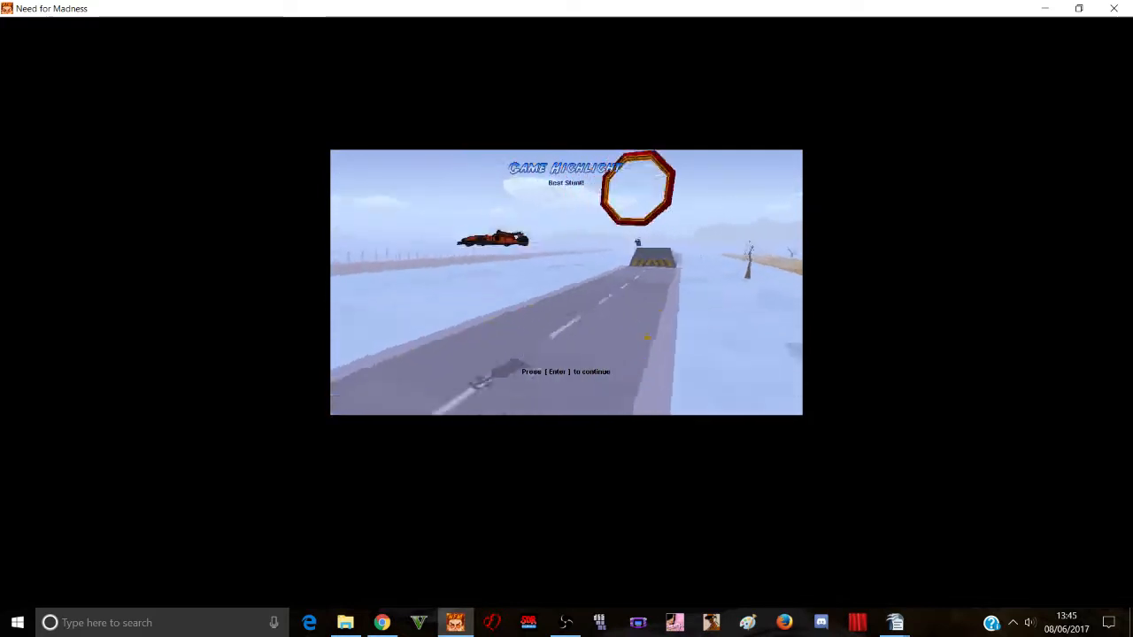
key(enter)
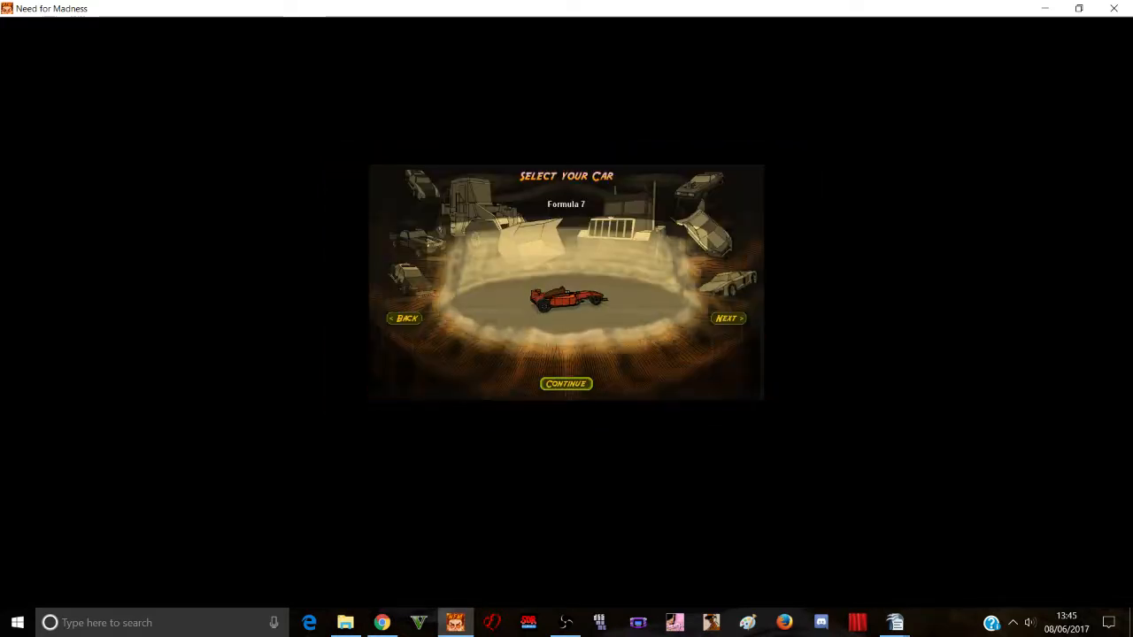
Confirm the chosen car and race Stage 1 until the 'You're Wasted!' message appears.
click(566, 383)
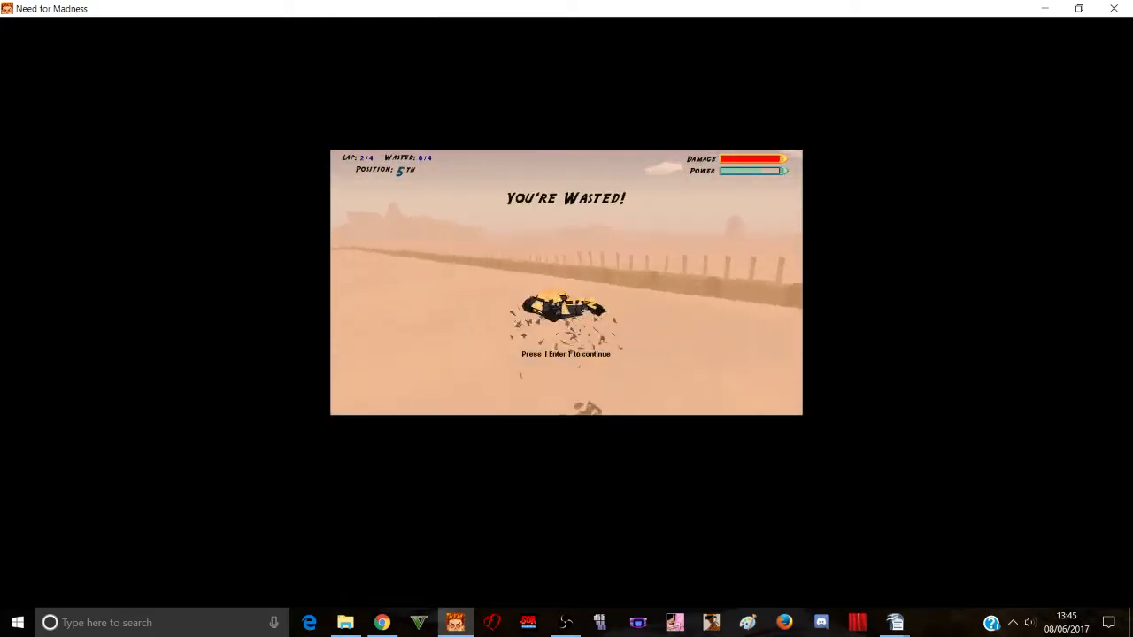
key(enter)
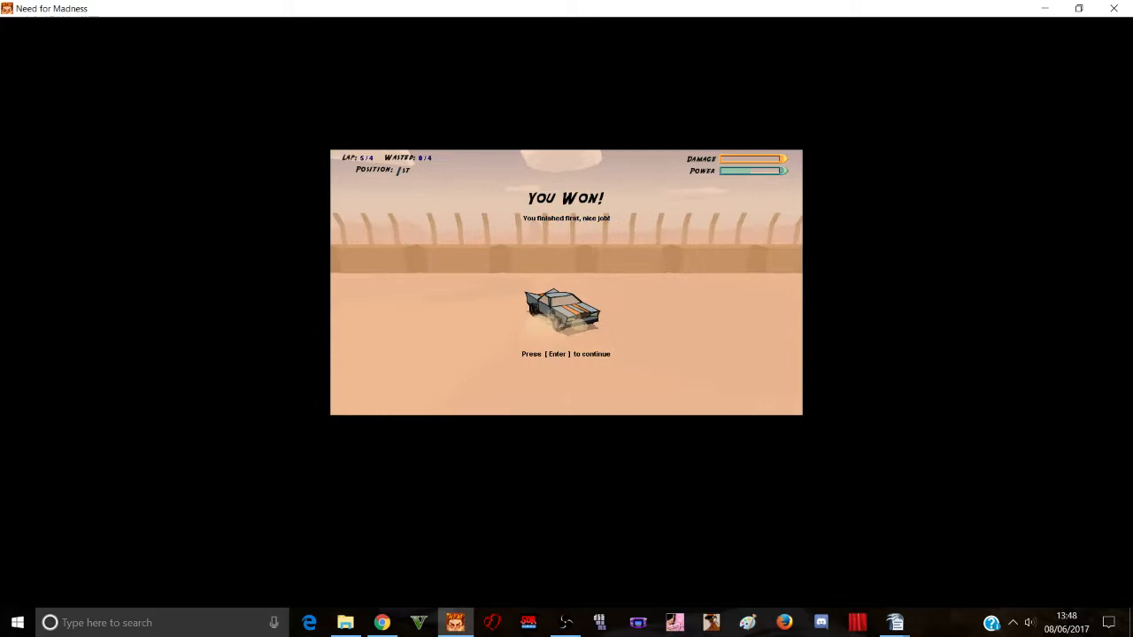
Leave the 'You Won!' screen to bring up the best-stunt Game Highlight replay.
key(enter)
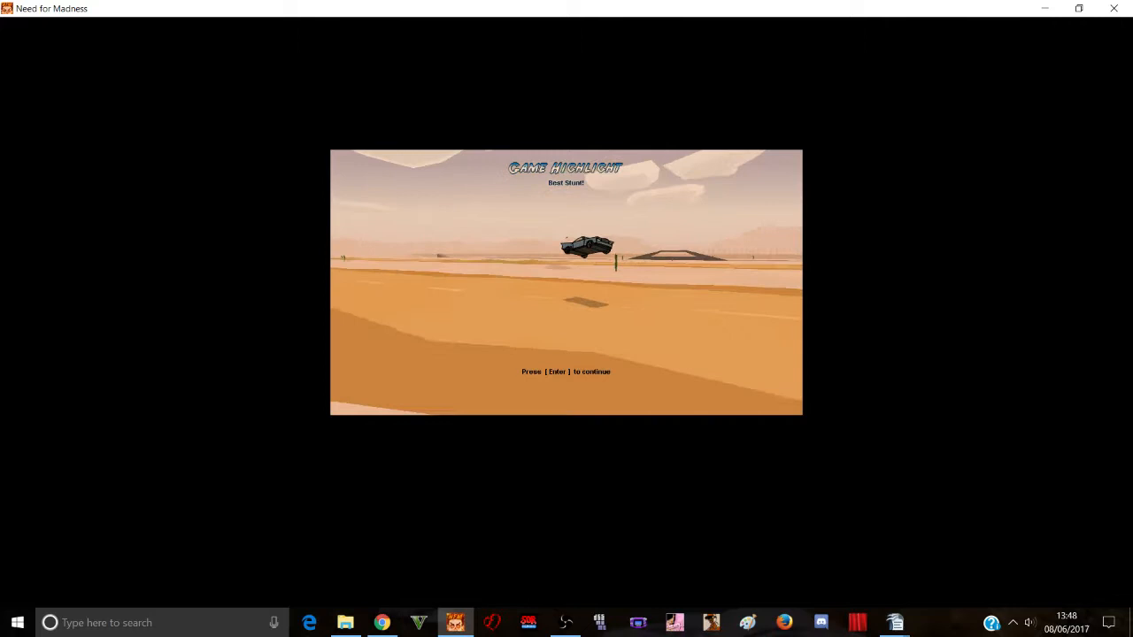
key(enter)
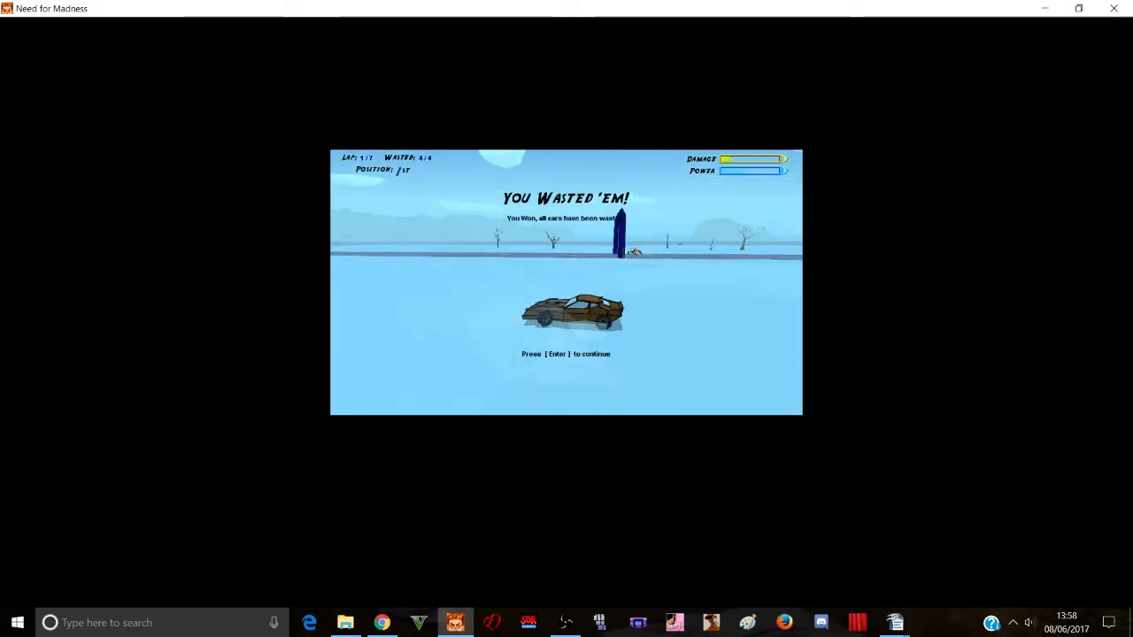
Watch the Game Highlight of the win, then return to the main game menu.
key(enter)
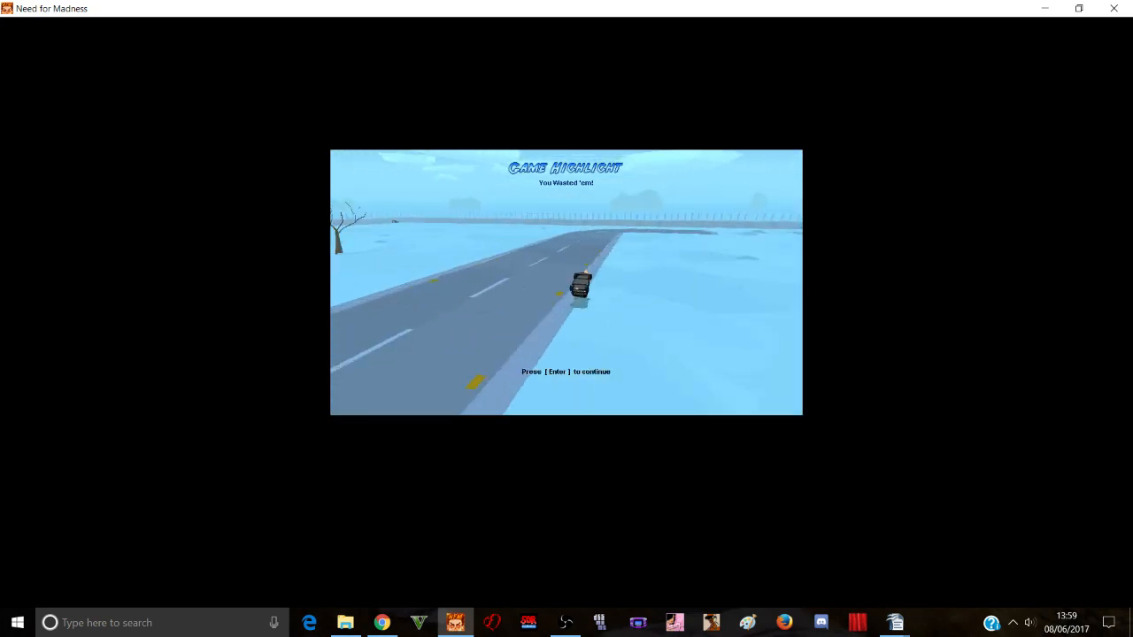
key(enter)
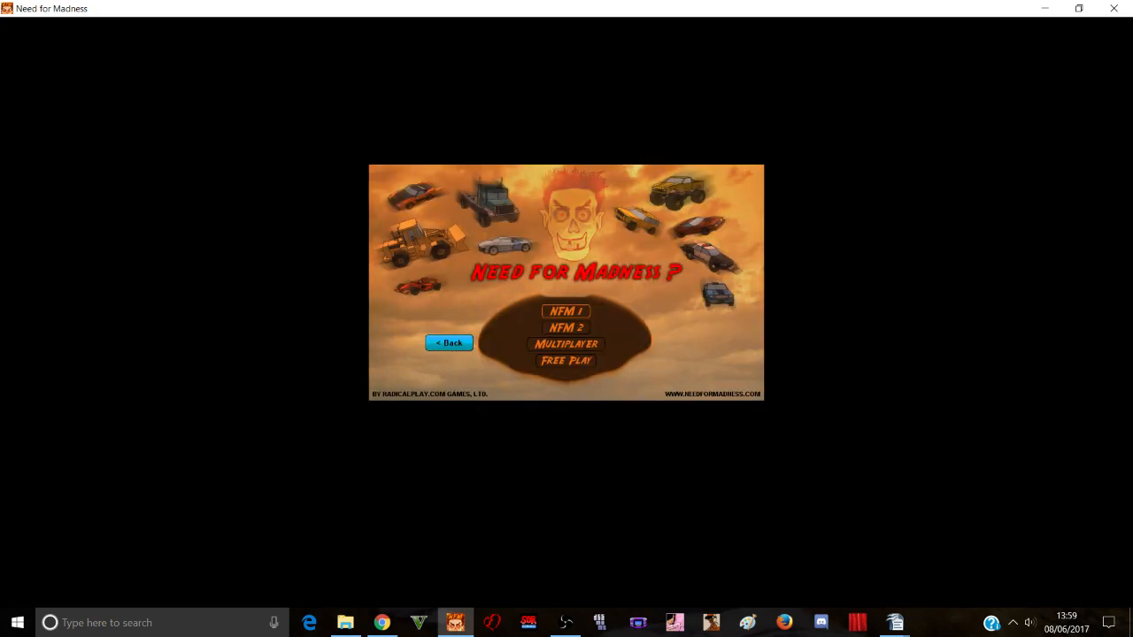